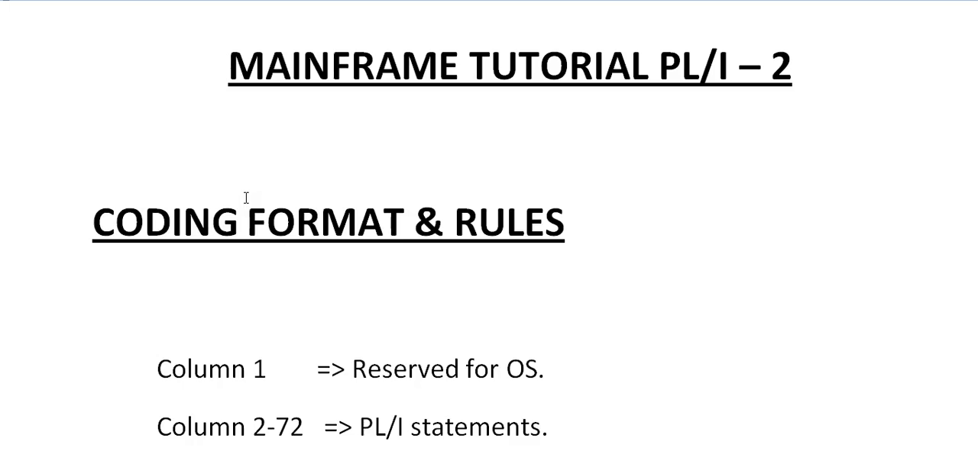
pyautogui.moveTo(317, 310)
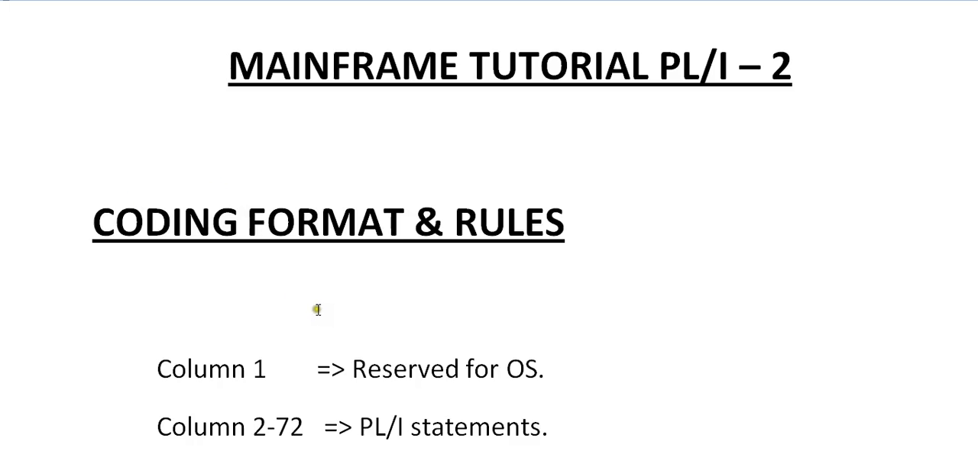
pyautogui.moveTo(101, 116)
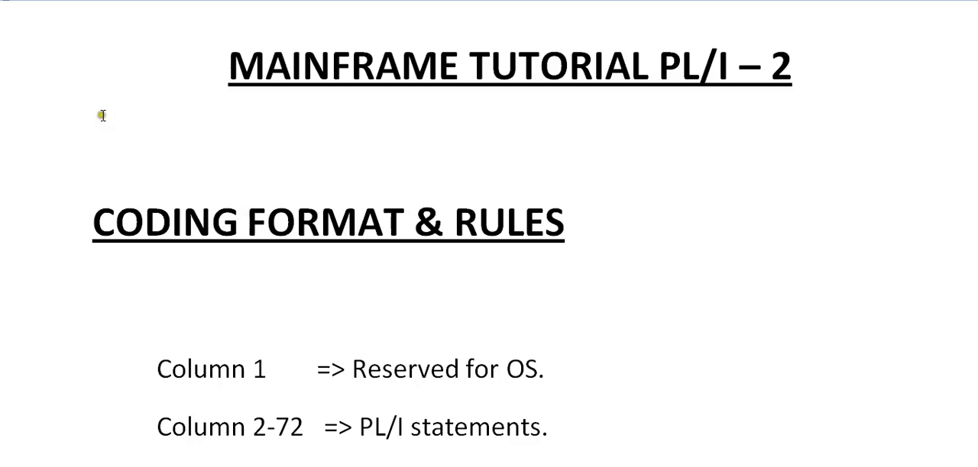
pyautogui.scroll(-3)
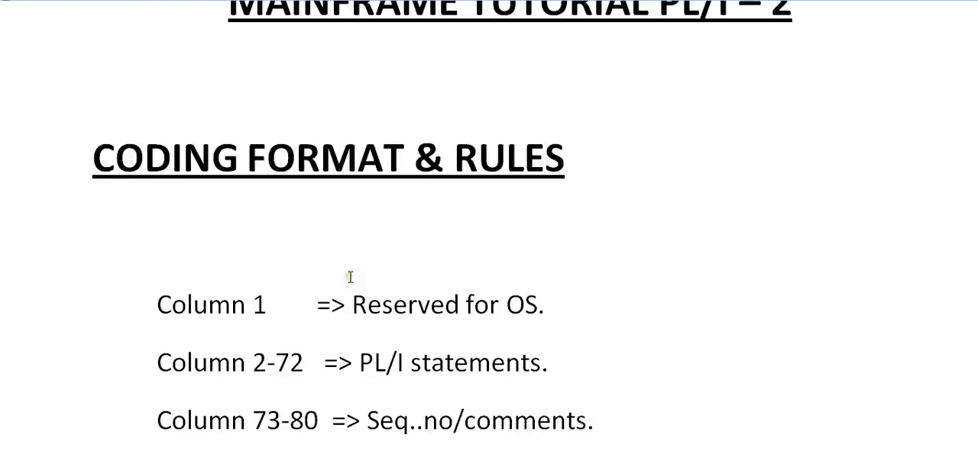
pyautogui.moveTo(265, 265)
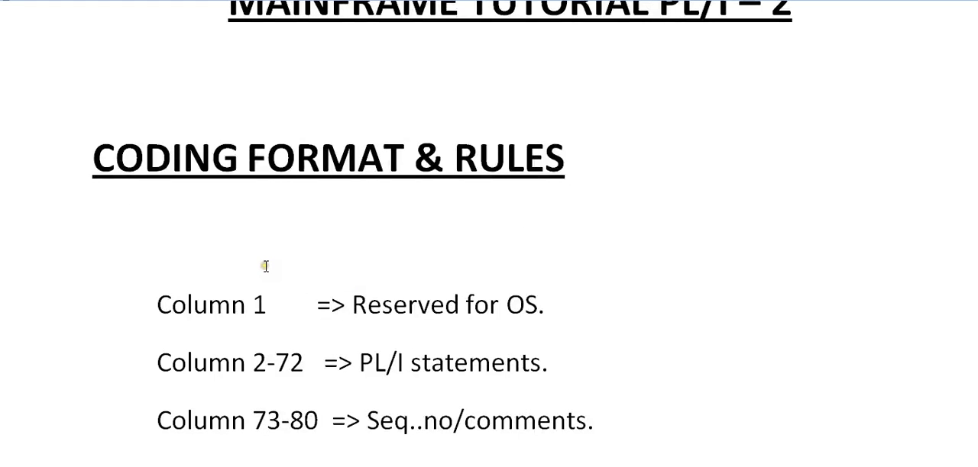
pyautogui.moveTo(266, 266)
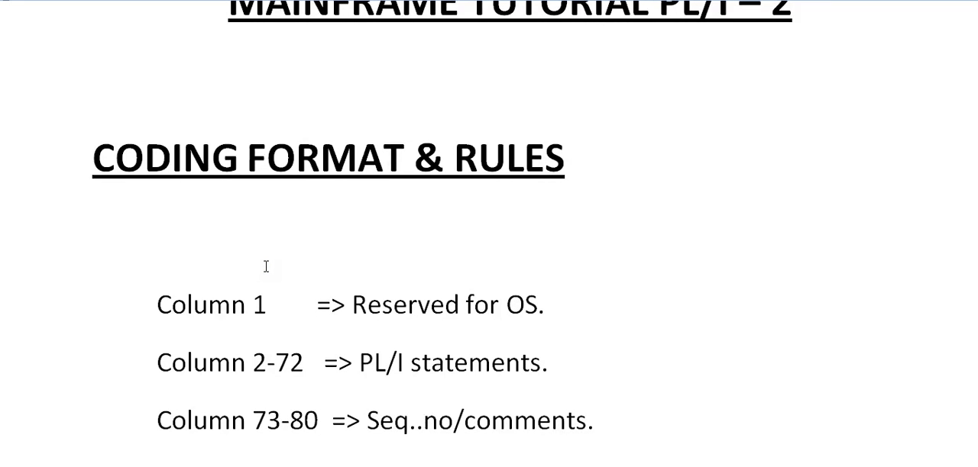
pyautogui.moveTo(337, 363)
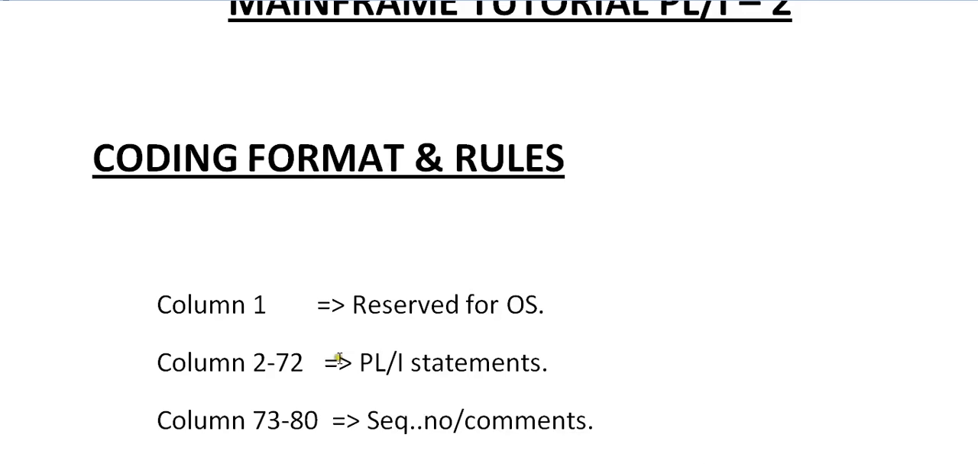
pyautogui.scroll(-3)
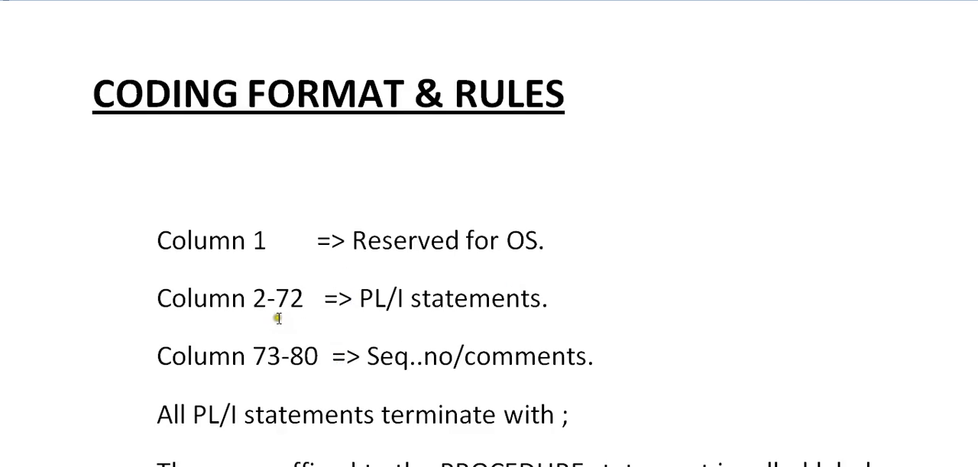
pyautogui.moveTo(423, 307)
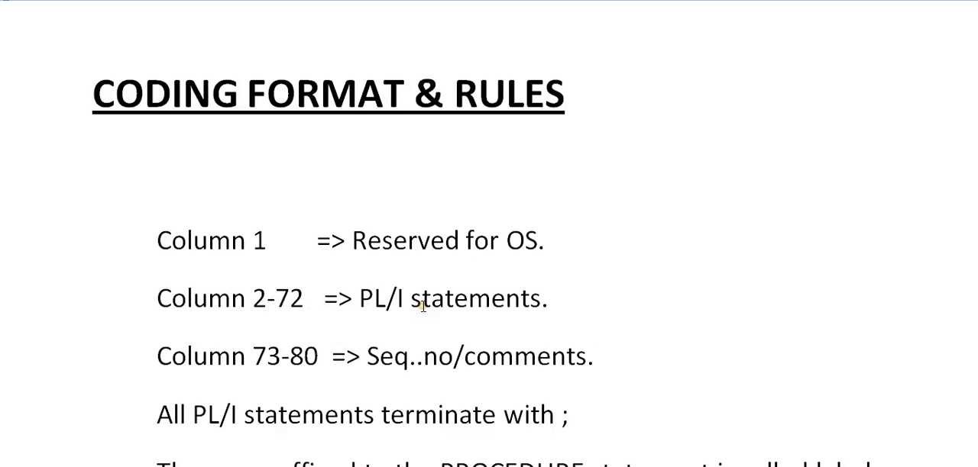
pyautogui.scroll(-3)
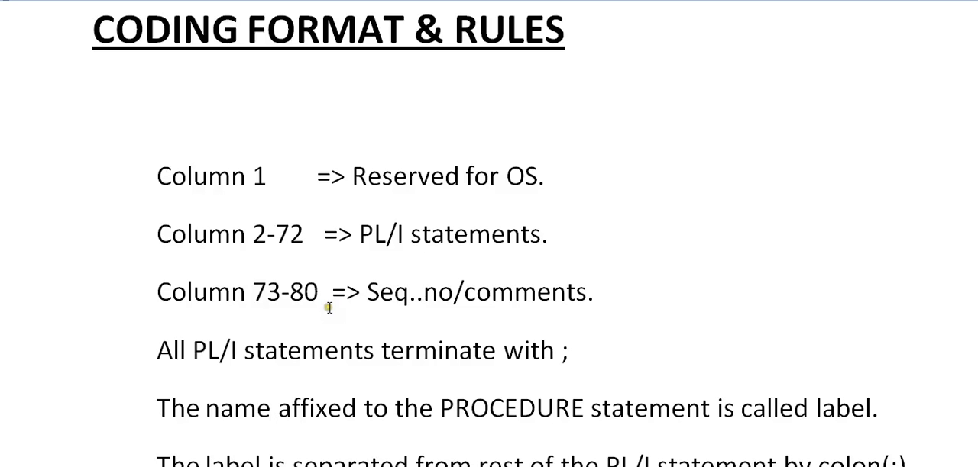
pyautogui.moveTo(422, 301)
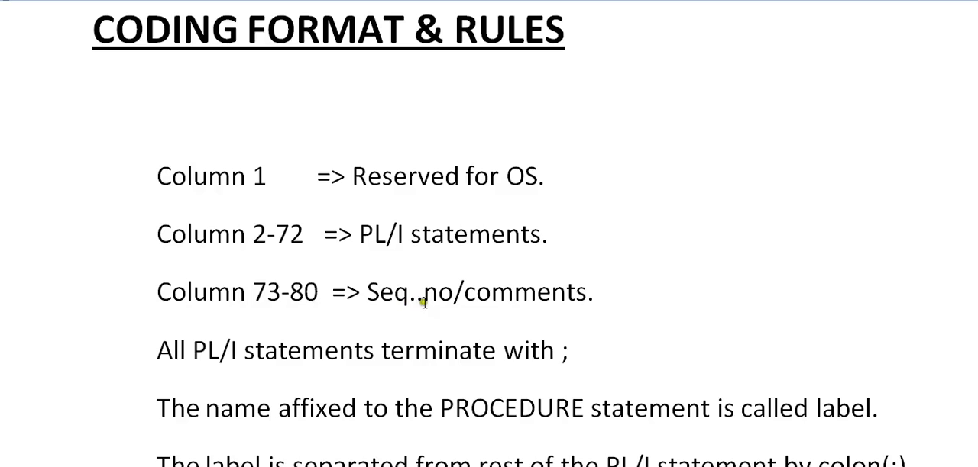
pyautogui.moveTo(392, 324)
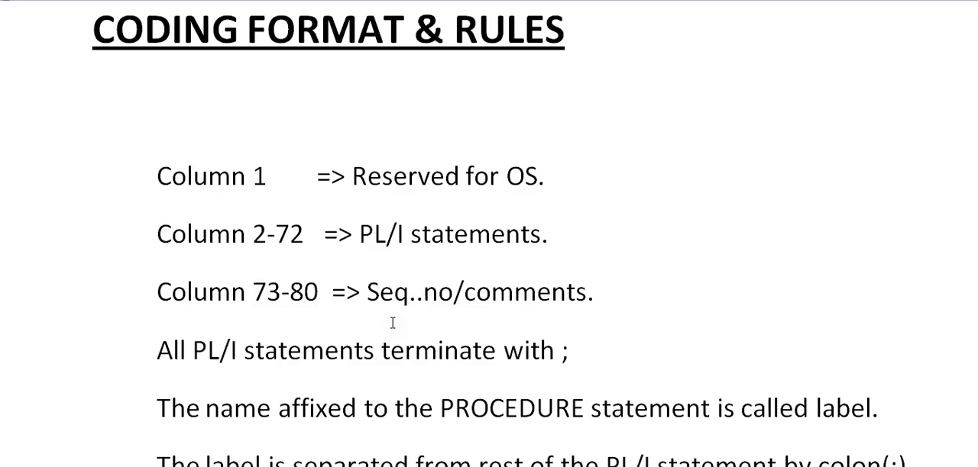
pyautogui.moveTo(150, 288)
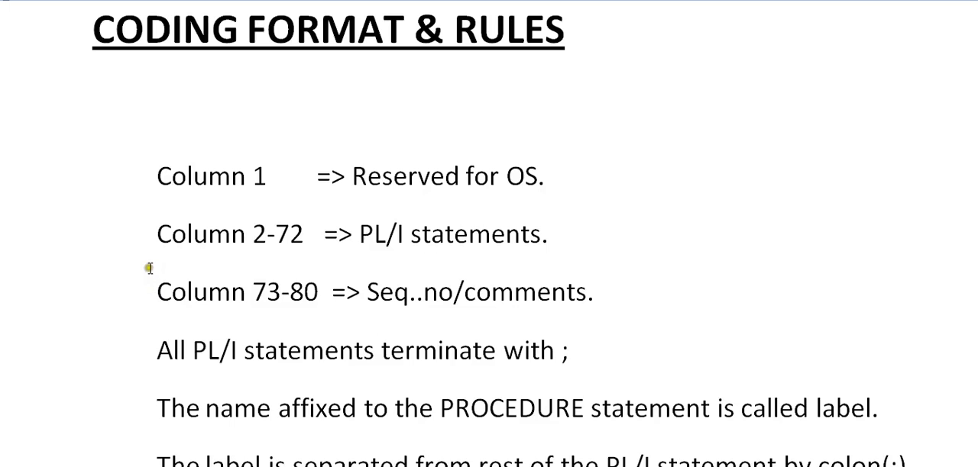
pyautogui.moveTo(359, 248)
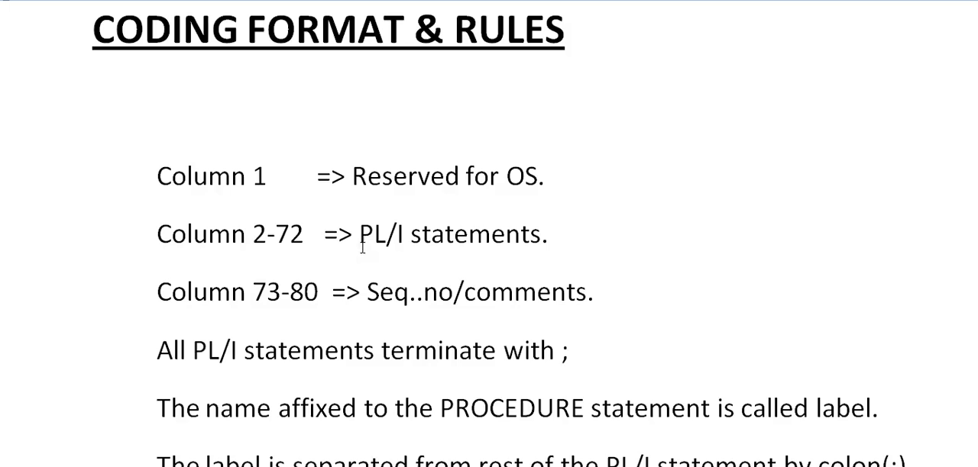
pyautogui.moveTo(677, 235)
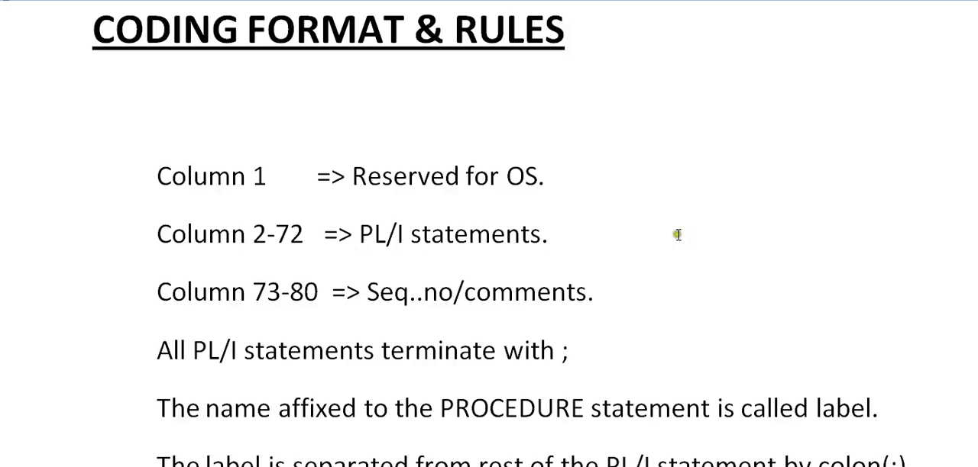
pyautogui.moveTo(600, 292)
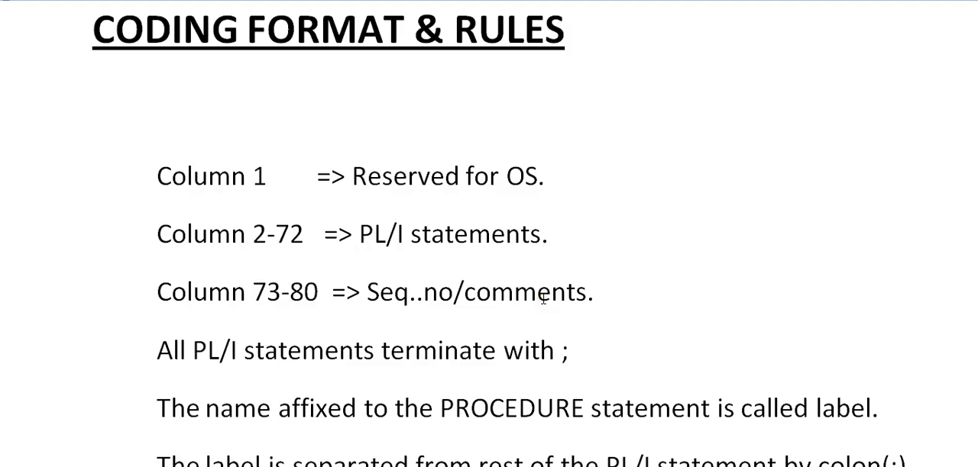
pyautogui.scroll(-3)
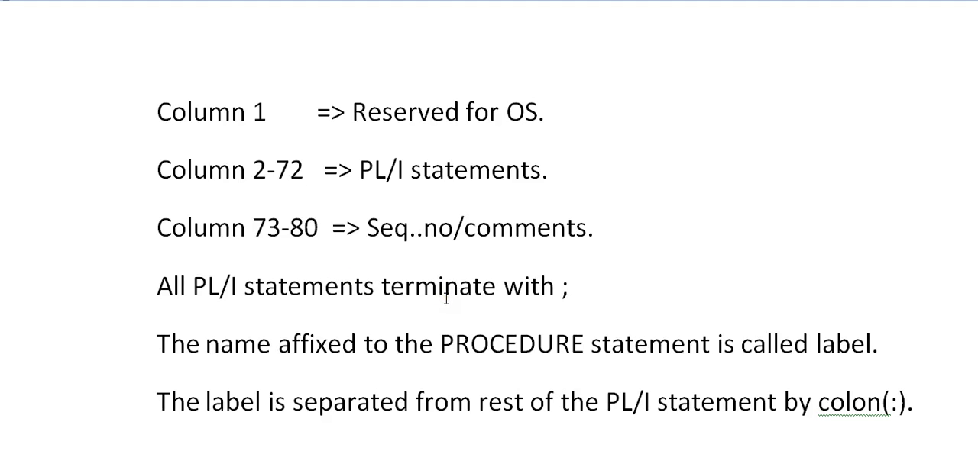
pyautogui.scroll(-3)
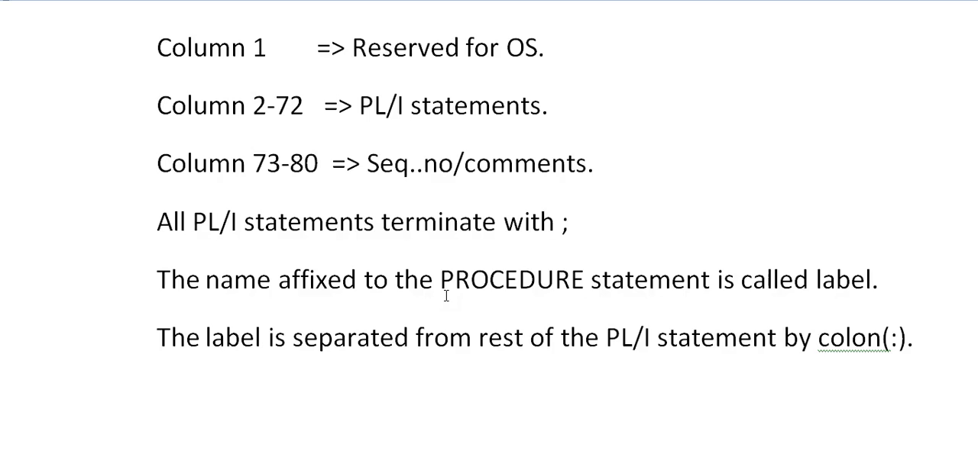
pyautogui.moveTo(340, 299)
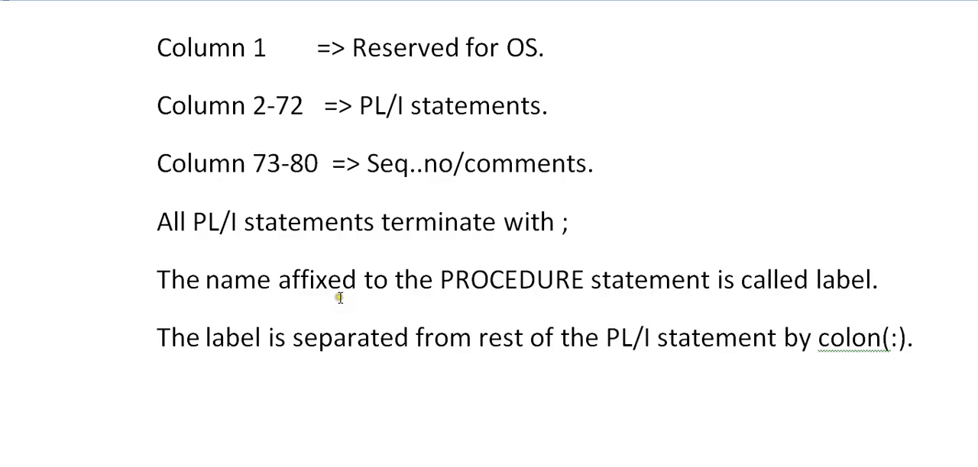
pyautogui.moveTo(795, 304)
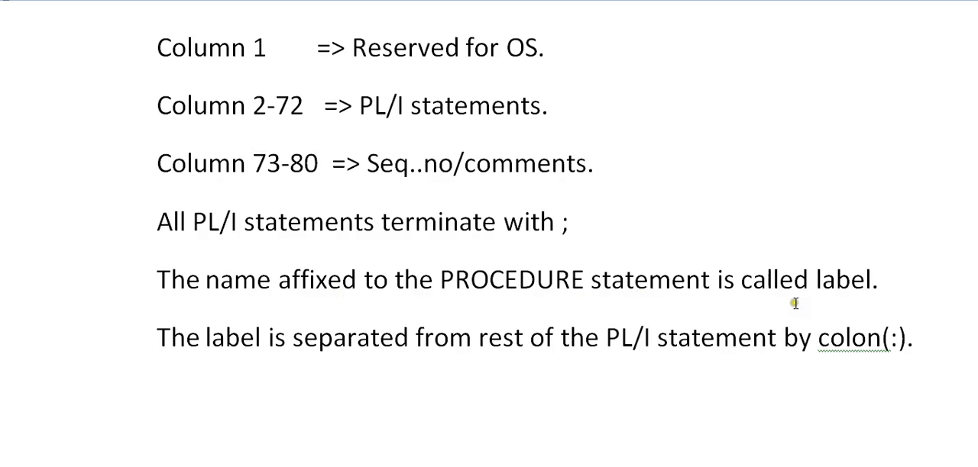
pyautogui.moveTo(468, 335)
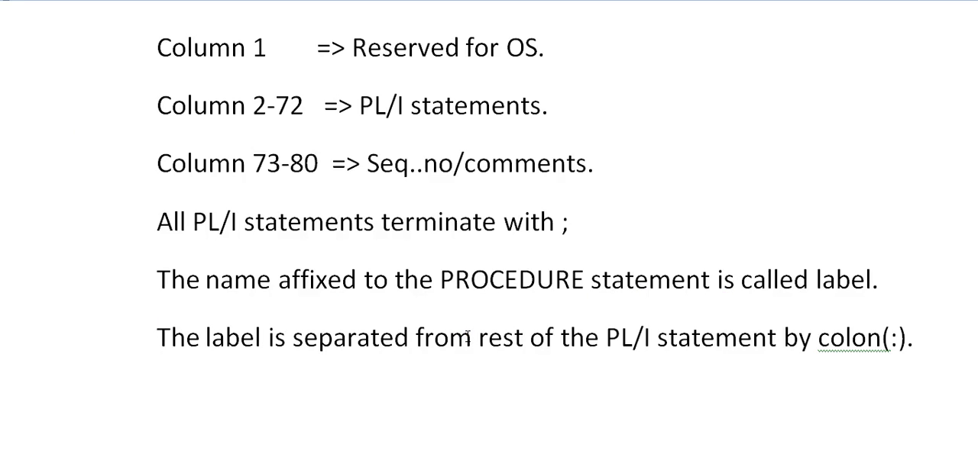
pyautogui.moveTo(712, 349)
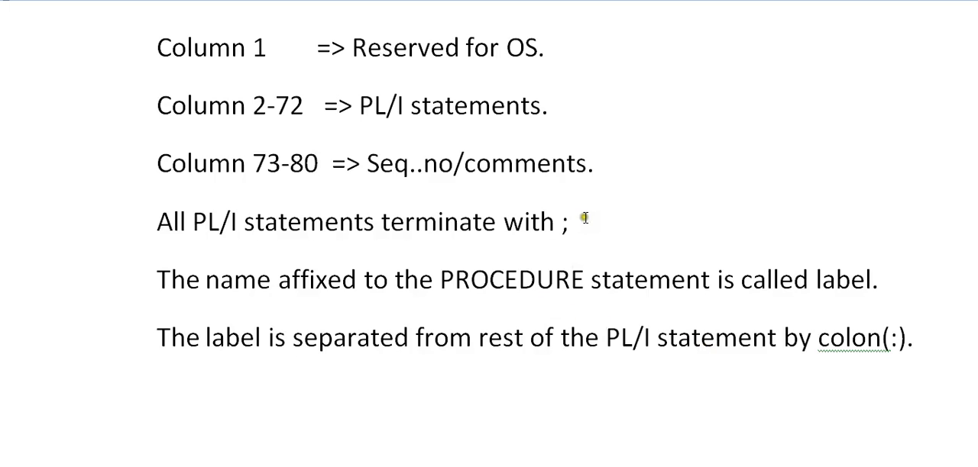
pyautogui.moveTo(545, 235)
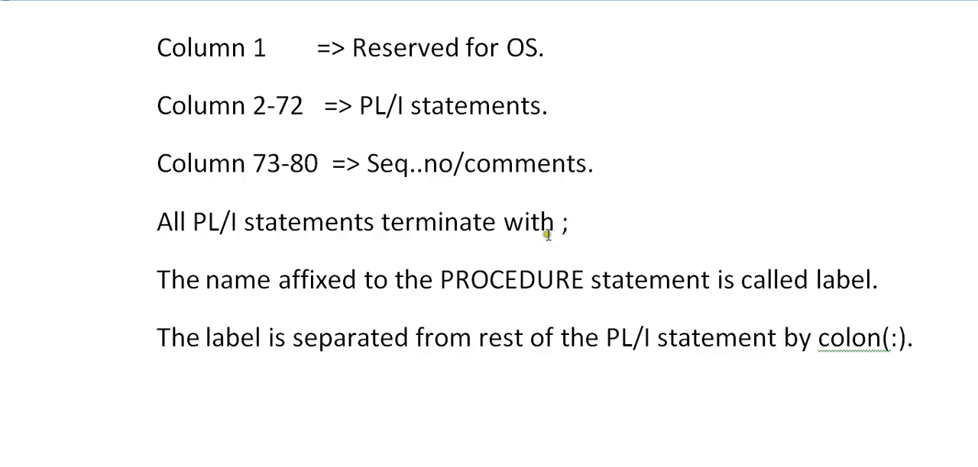
pyautogui.moveTo(524, 260)
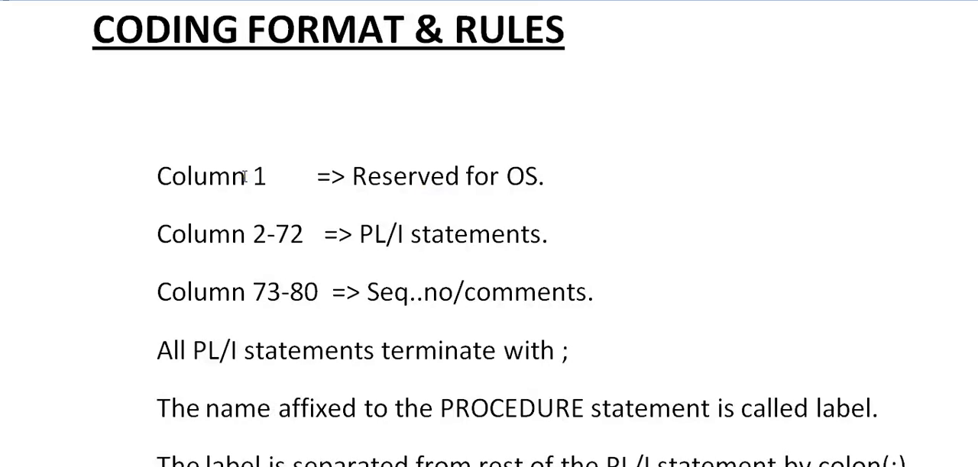
pyautogui.moveTo(500, 201)
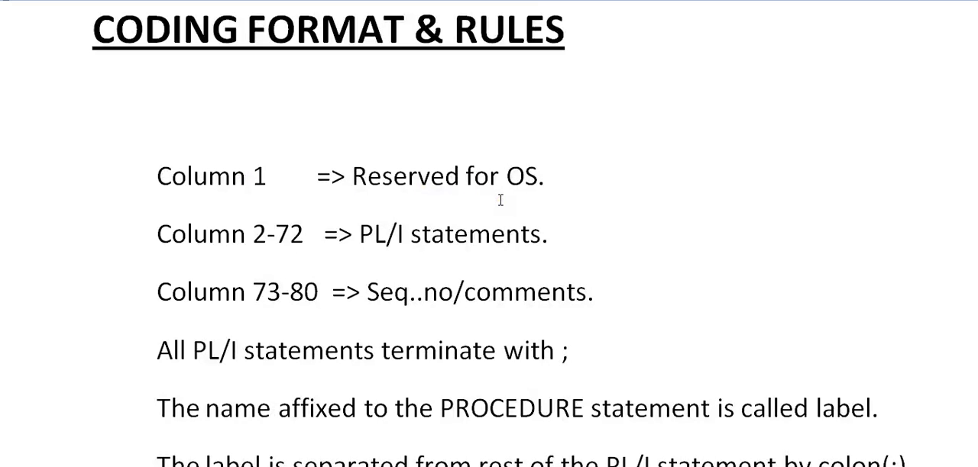
pyautogui.moveTo(566, 245)
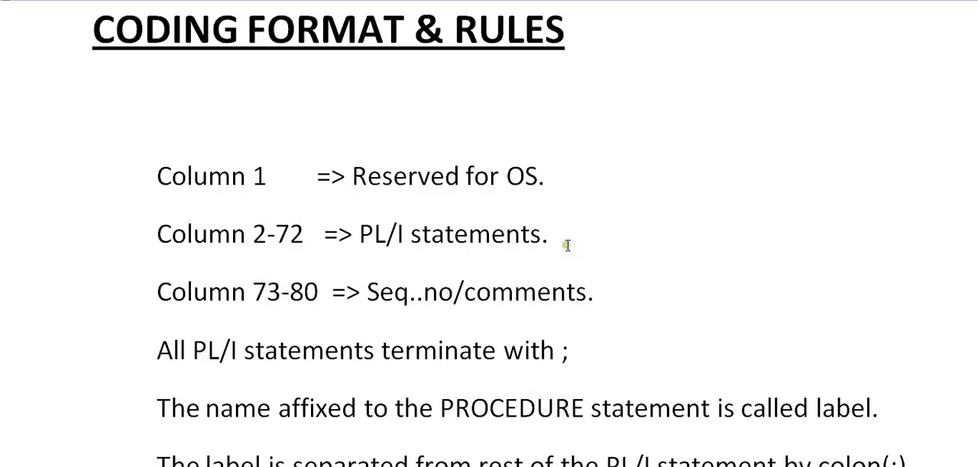
pyautogui.moveTo(351, 293)
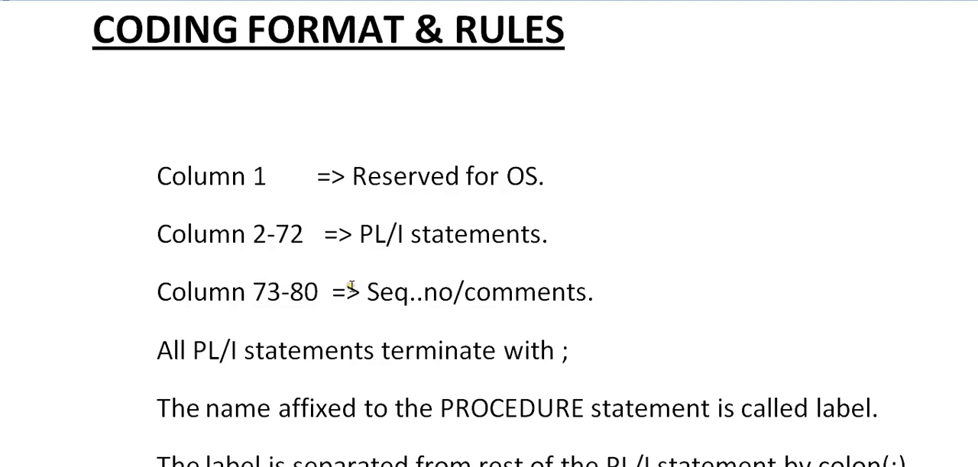
pyautogui.moveTo(412, 292)
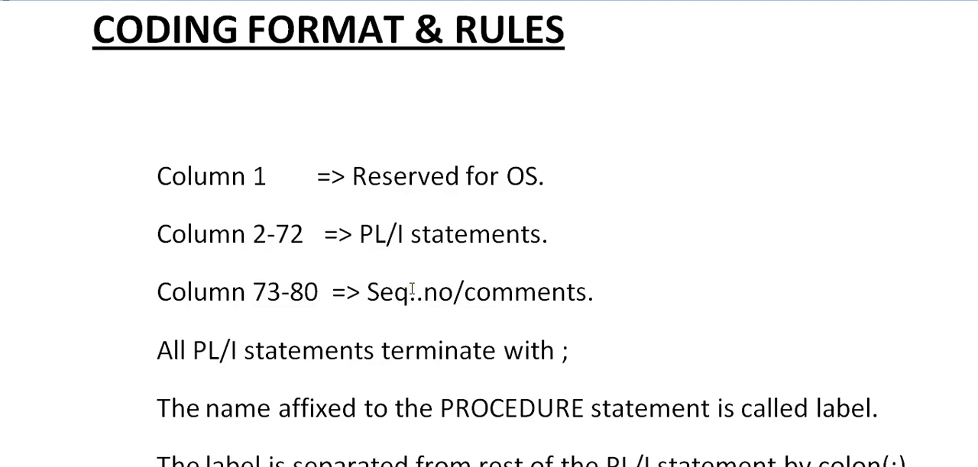
pyautogui.scroll(-3)
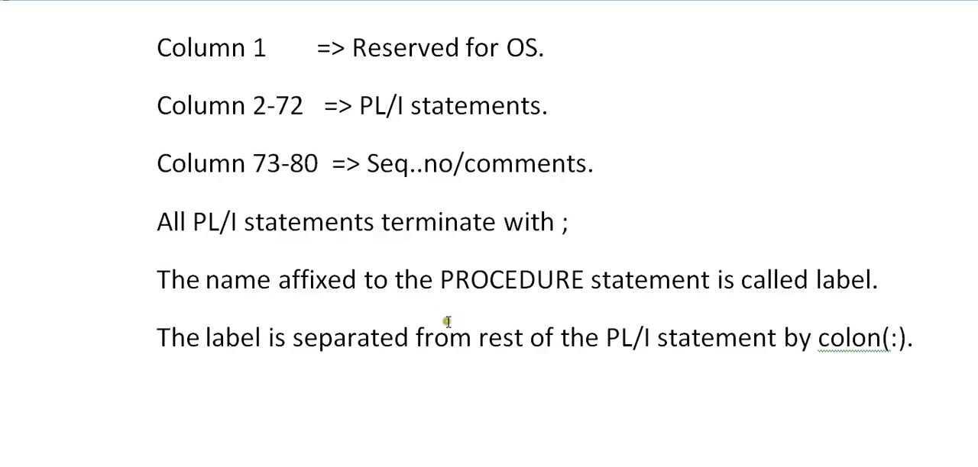
pyautogui.moveTo(547, 351)
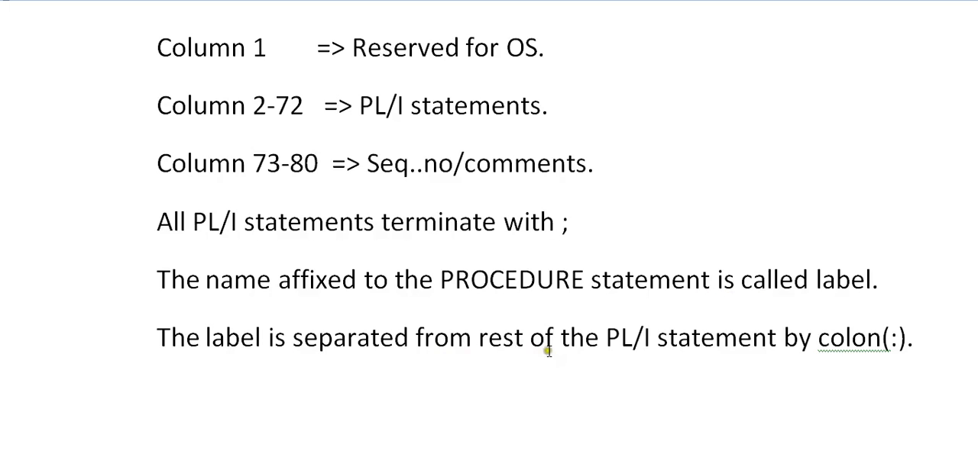
pyautogui.moveTo(864, 345)
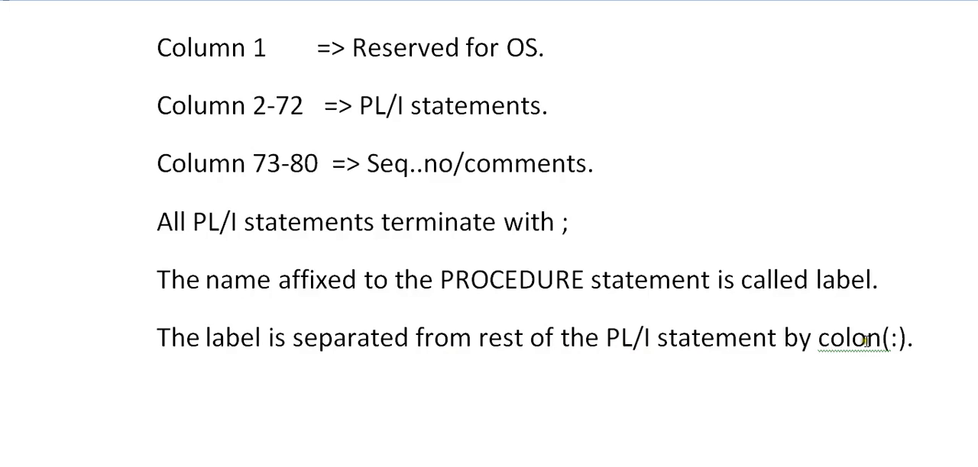
pyautogui.moveTo(372, 171)
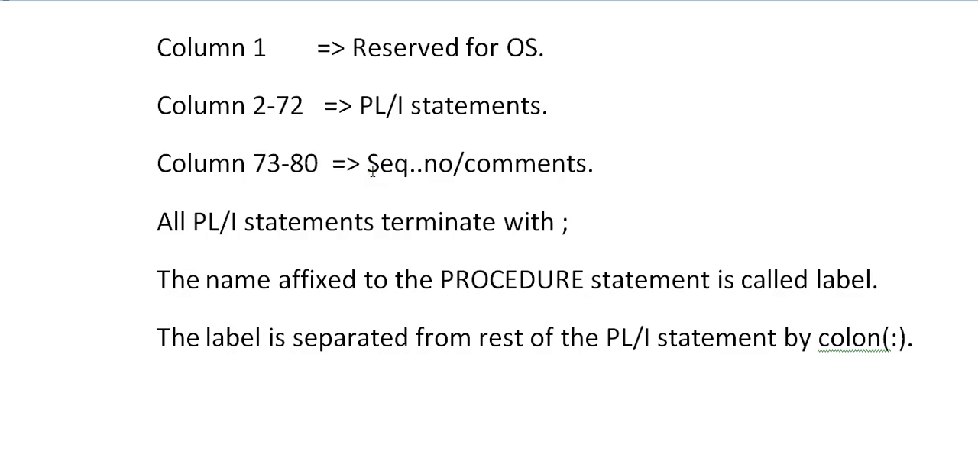
pyautogui.moveTo(625, 256)
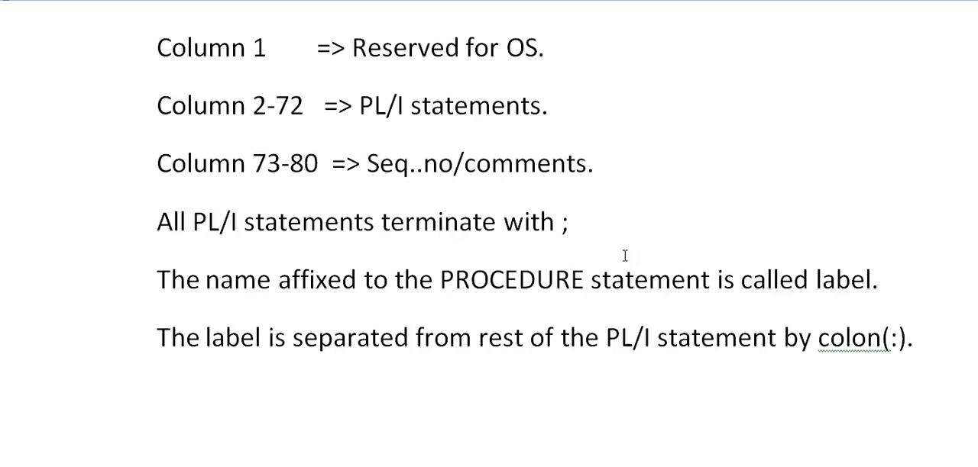
pyautogui.moveTo(638, 306)
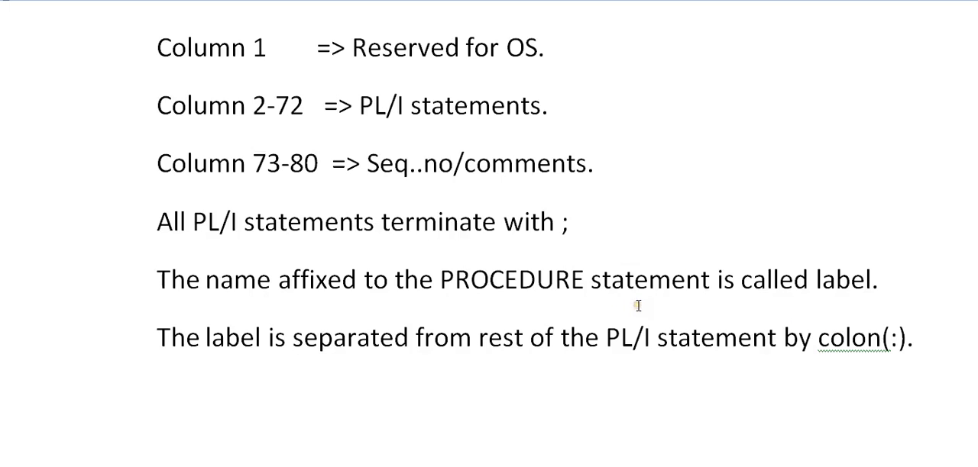
pyautogui.moveTo(897, 339)
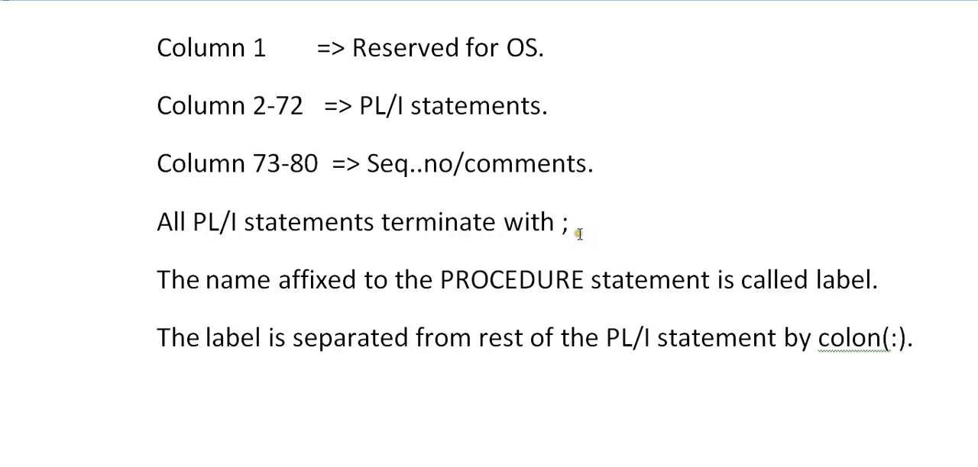
pyautogui.moveTo(226, 339)
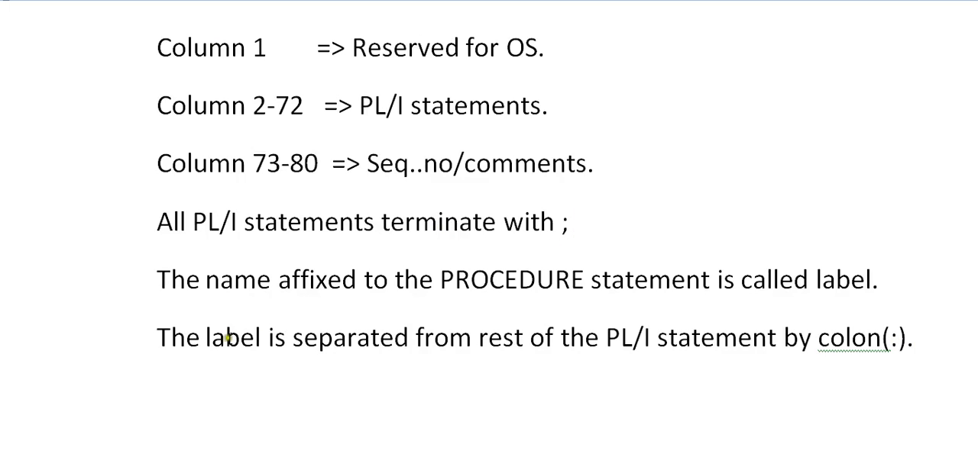
pyautogui.moveTo(888, 353)
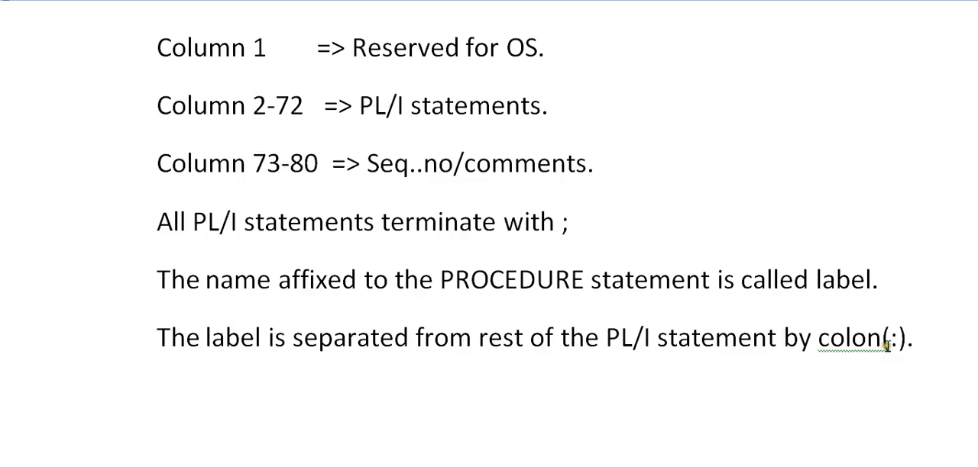
pyautogui.moveTo(212, 262)
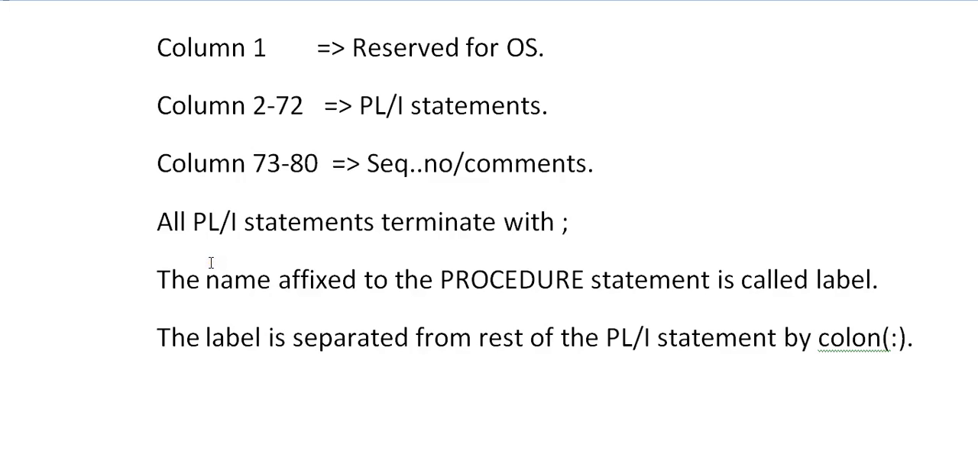
pyautogui.moveTo(620, 244)
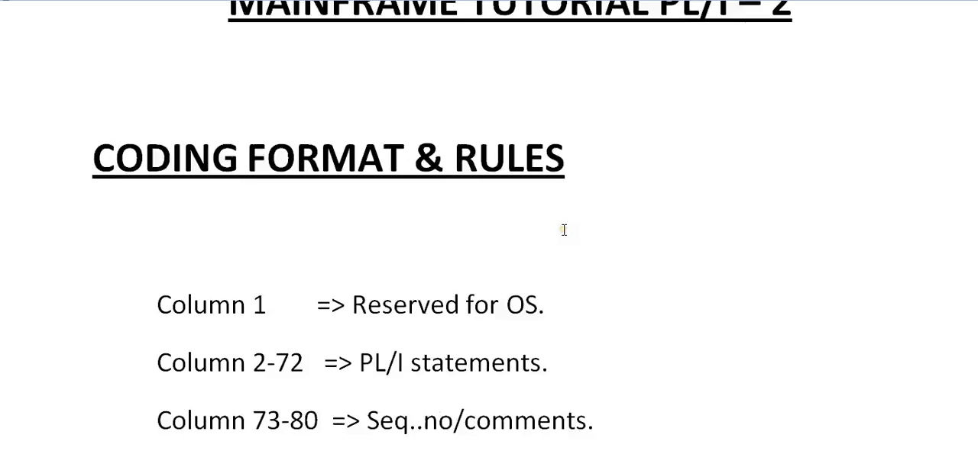
pyautogui.scroll(-3)
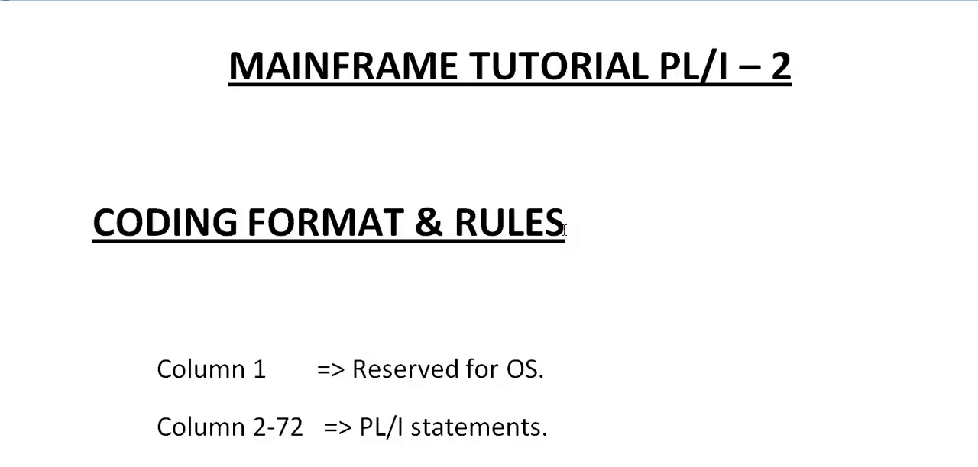
pyautogui.moveTo(473, 414)
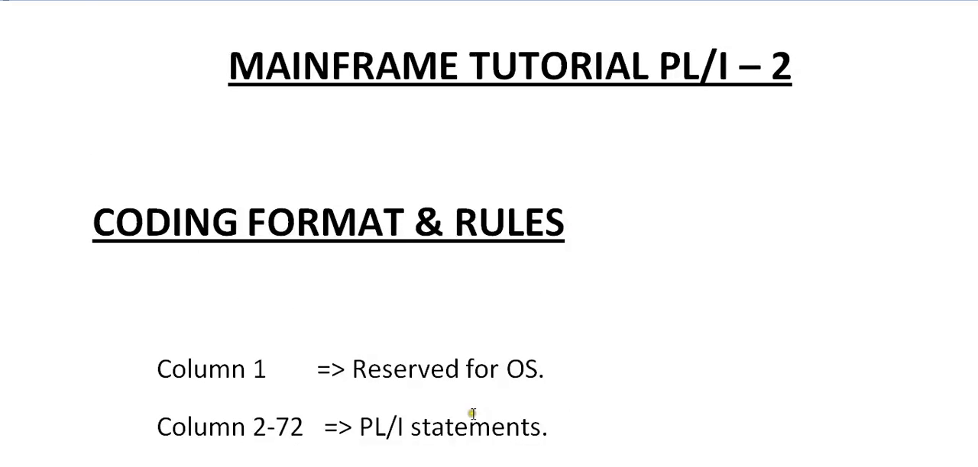